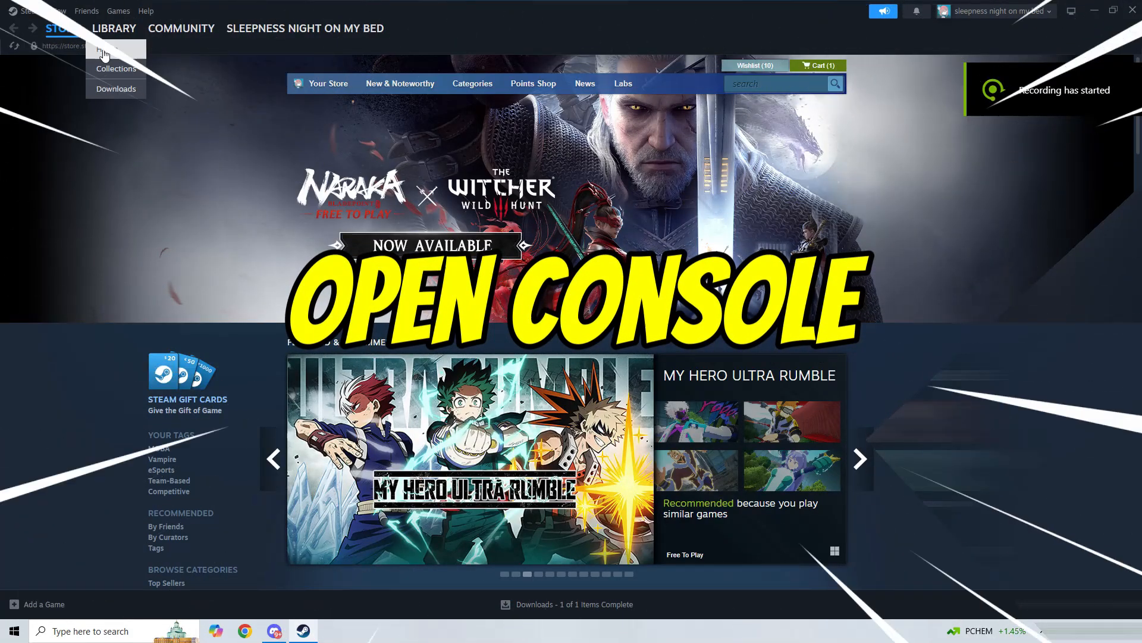
Show the Steam library with the Dota 2 game page selected from Recent.
{"action": "left_click", "coordinate": [114, 28]}
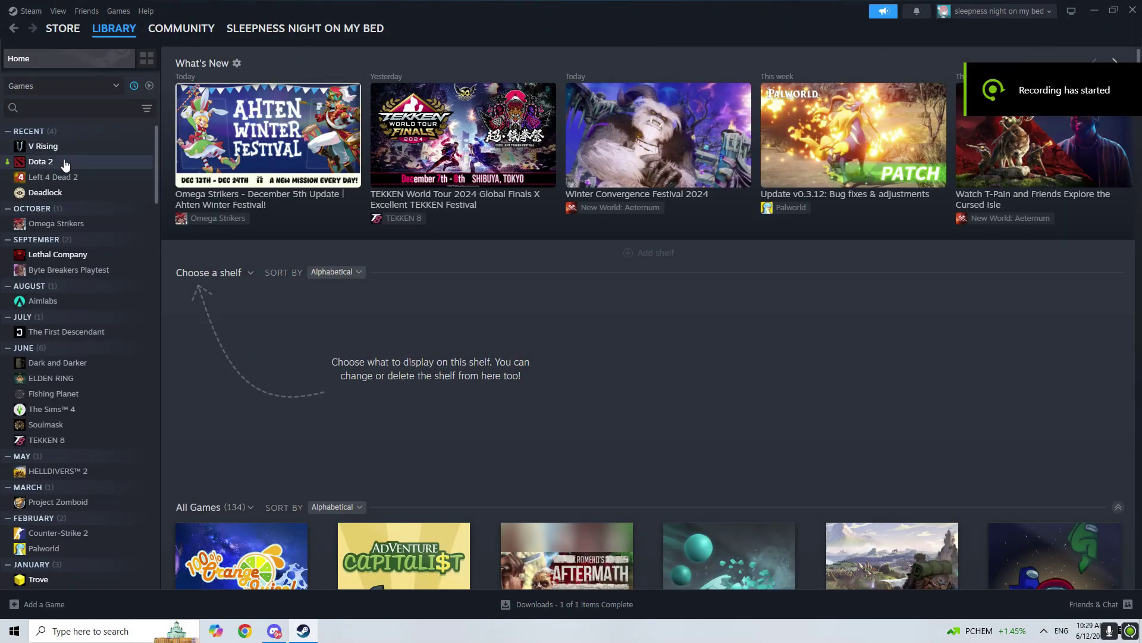
{"action": "left_click", "coordinate": [41, 161]}
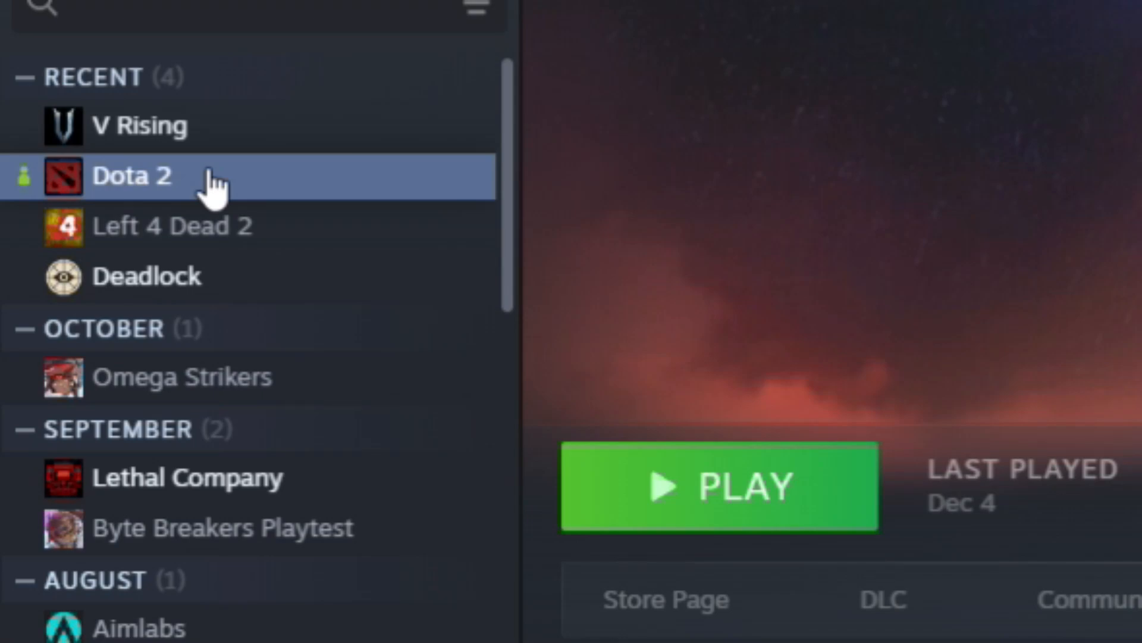
Add -console to Dota 2's launch options via Properties and close the window.
{"action": "right_click", "coordinate": [132, 176]}
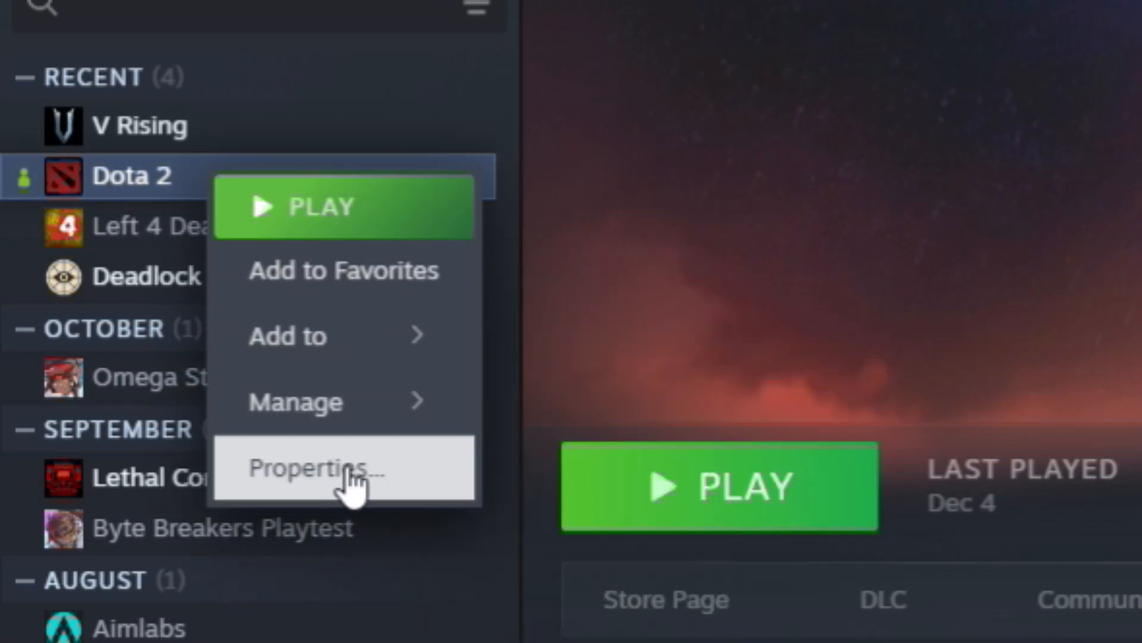
{"action": "left_click", "coordinate": [306, 468]}
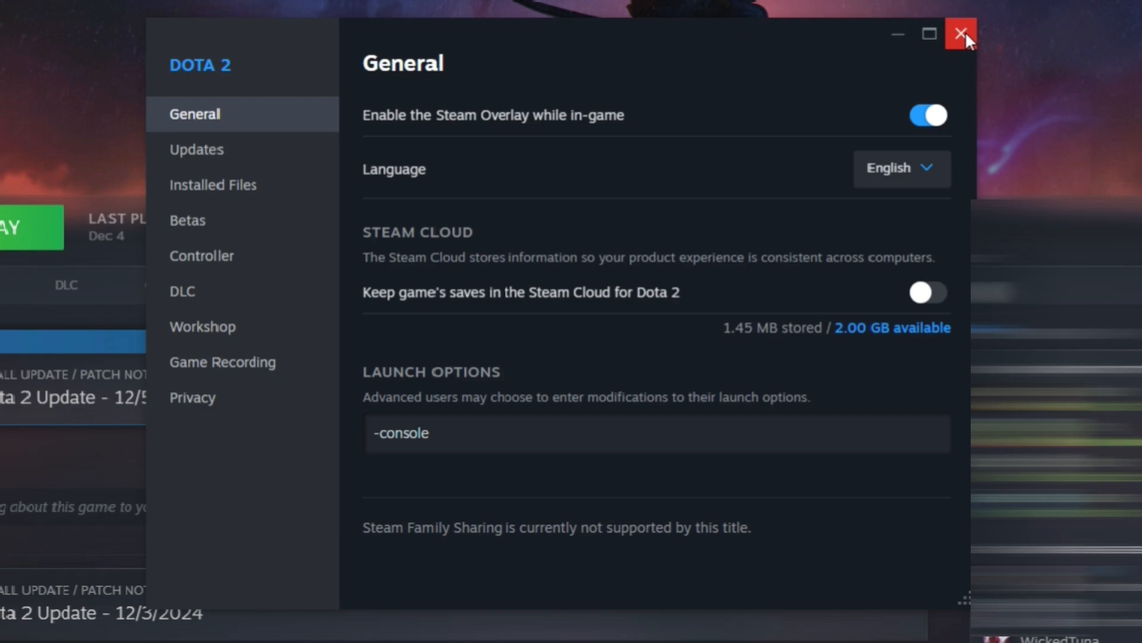
{"action": "left_click", "coordinate": [959, 35]}
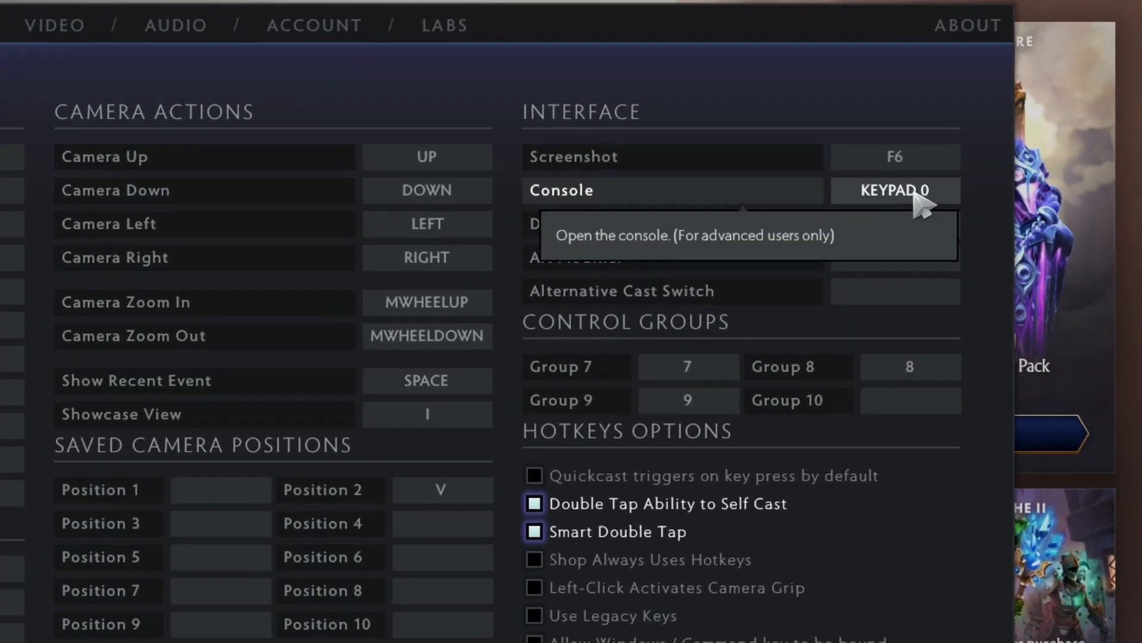
Bind the Console hotkey under Interface to Keypad 0.
{"action": "left_click", "coordinate": [895, 191]}
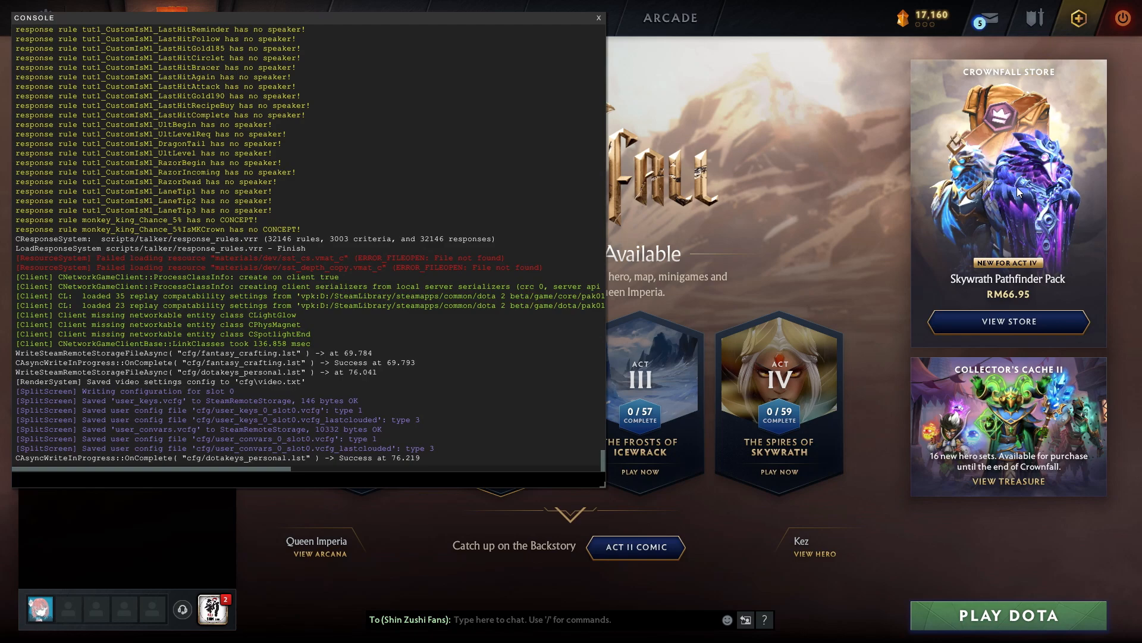
{"action": "type", "text": "123123123"}
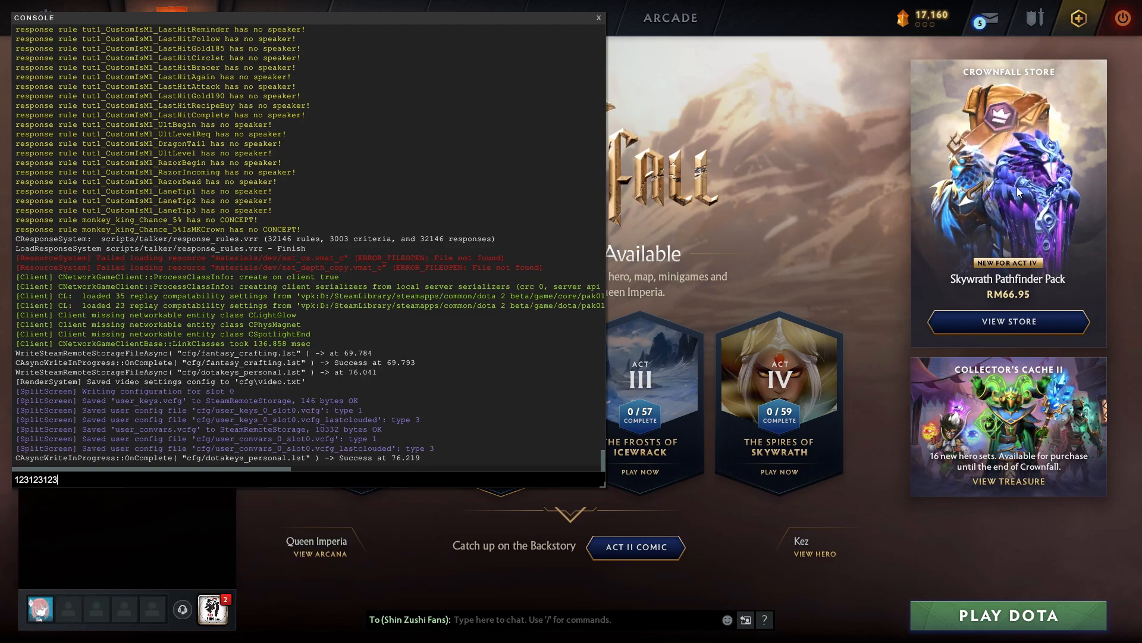
{"action": "type", "text": "123"}
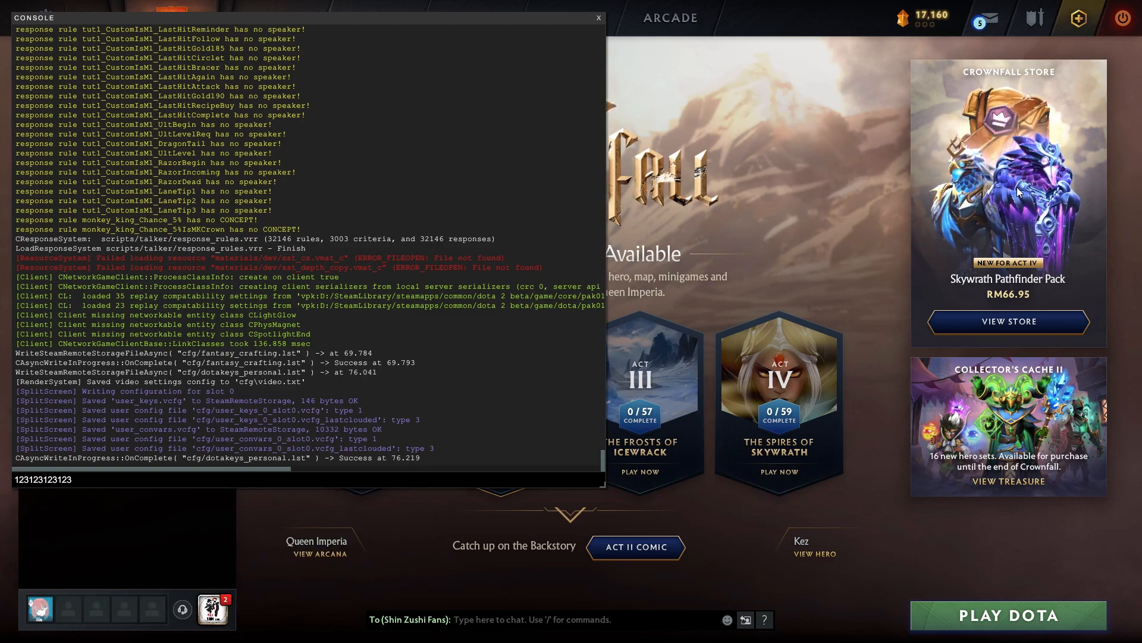
{"action": "left_click", "coordinate": [598, 18]}
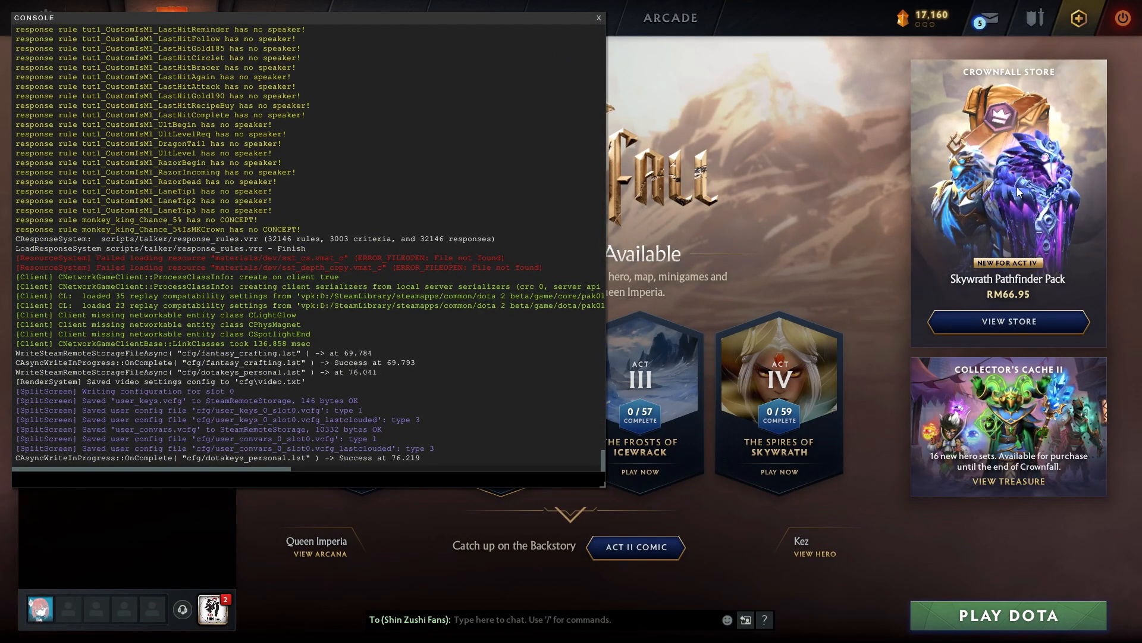
{"action": "type", "text": "123123123123"}
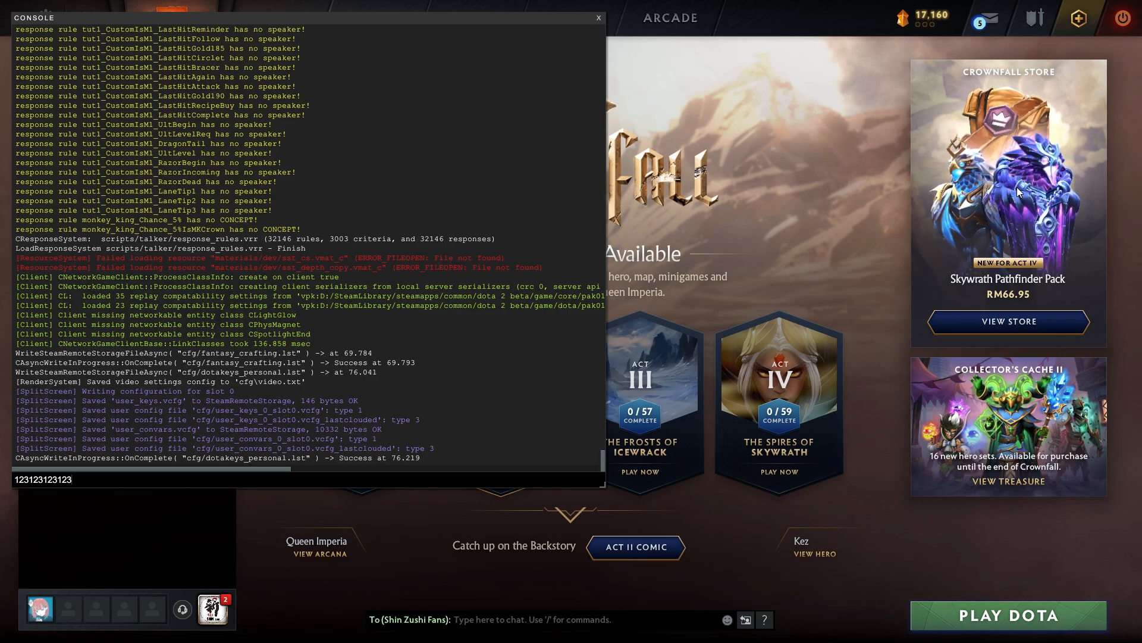
{"action": "left_click", "coordinate": [598, 17]}
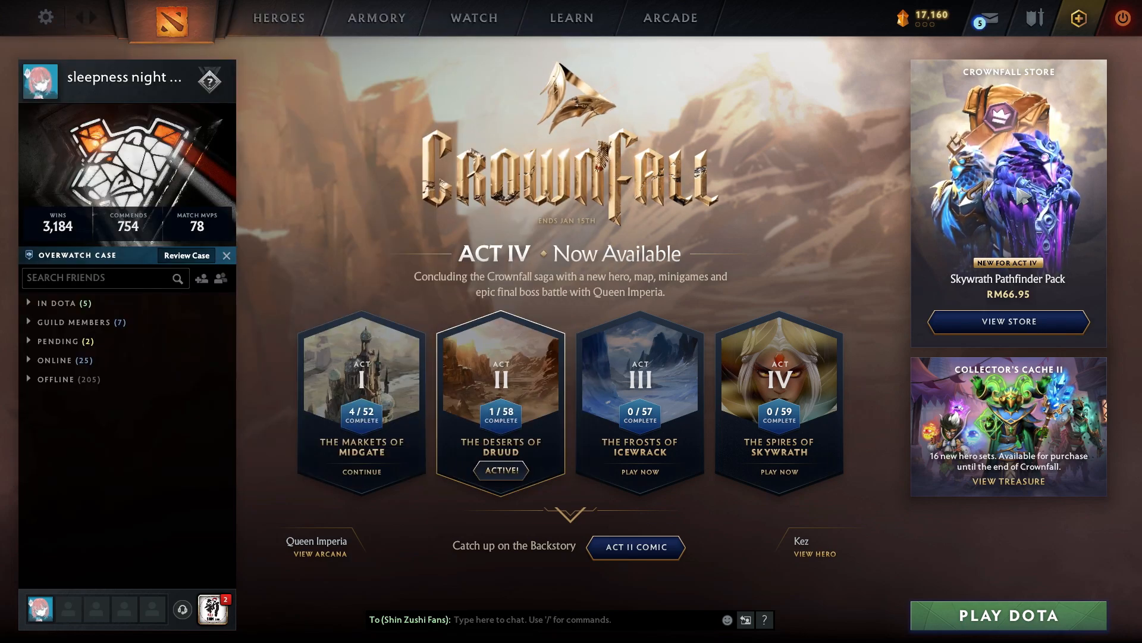